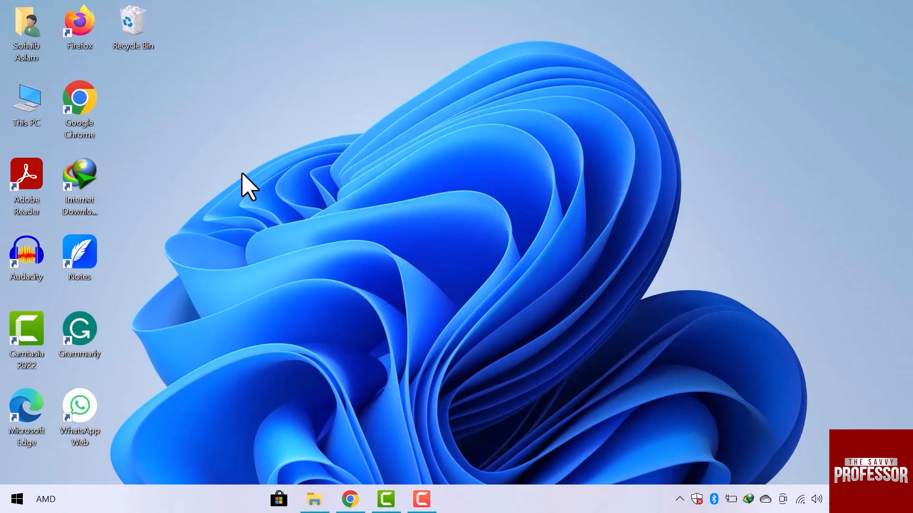
- Create a desktop shortcut with location 'control', keeping the default name 'control'
right_click(244, 183)
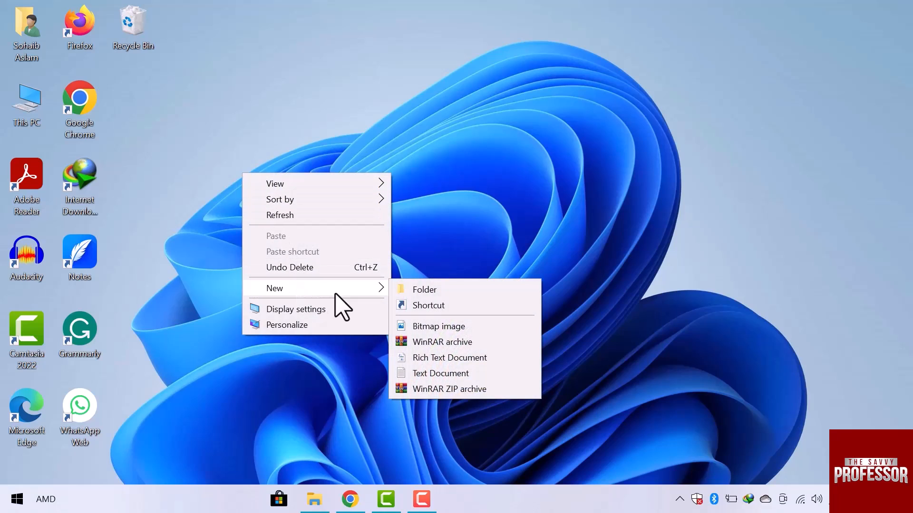
click(427, 305)
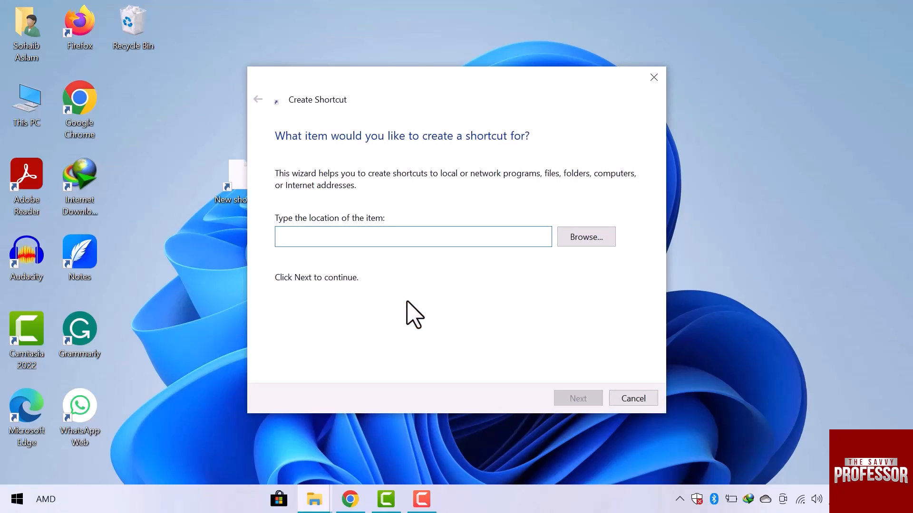
text(contro)
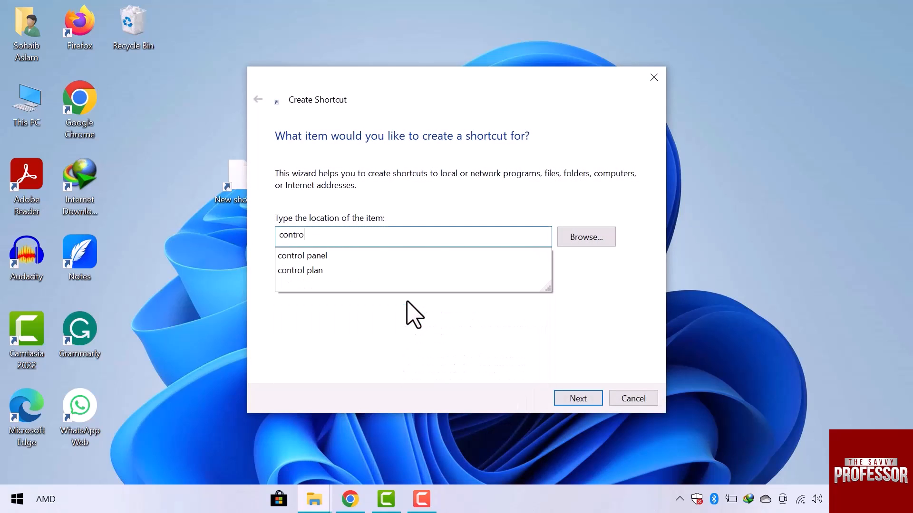
click(577, 399)
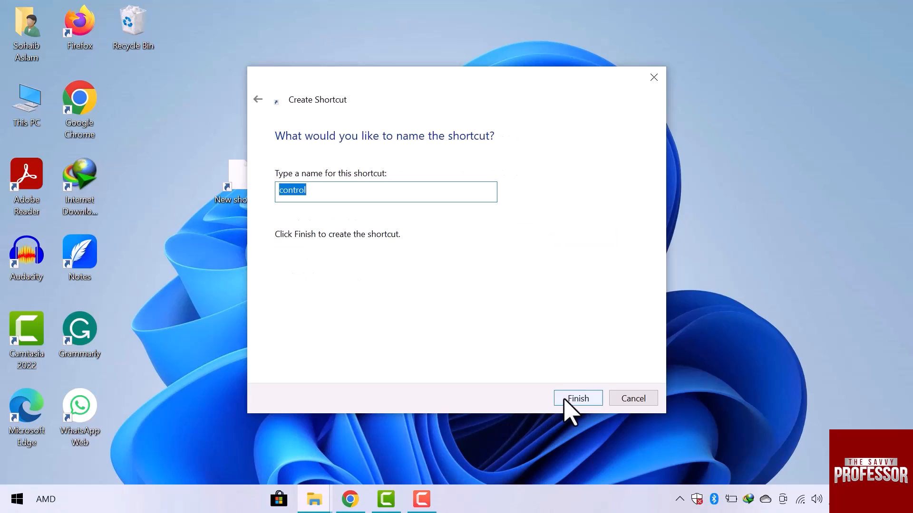
click(577, 398)
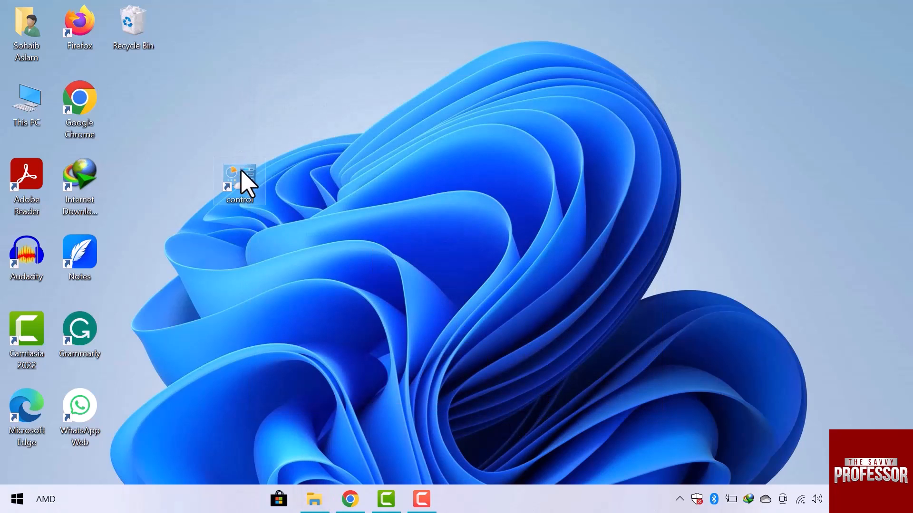
- Move the control shortcut beside Chrome, verify it launches Control Panel, then close it
drag(239, 183, 133, 104)
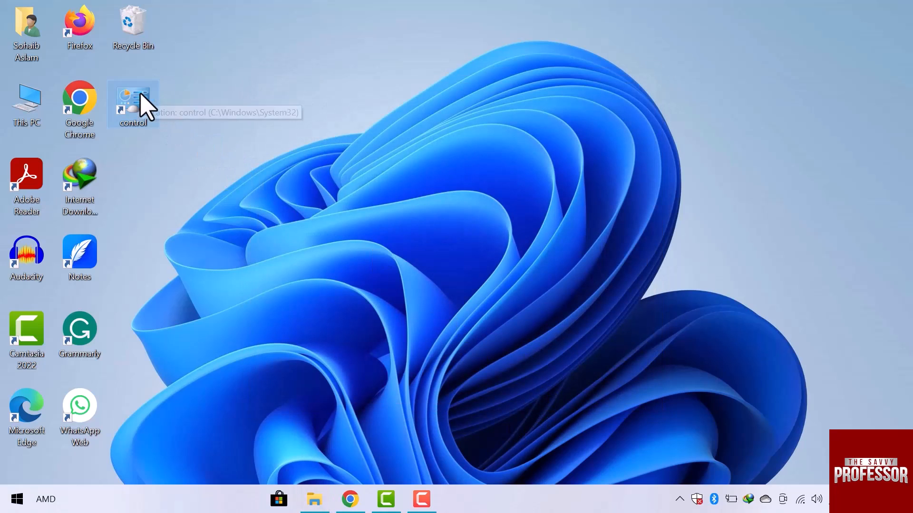
double_click(133, 104)
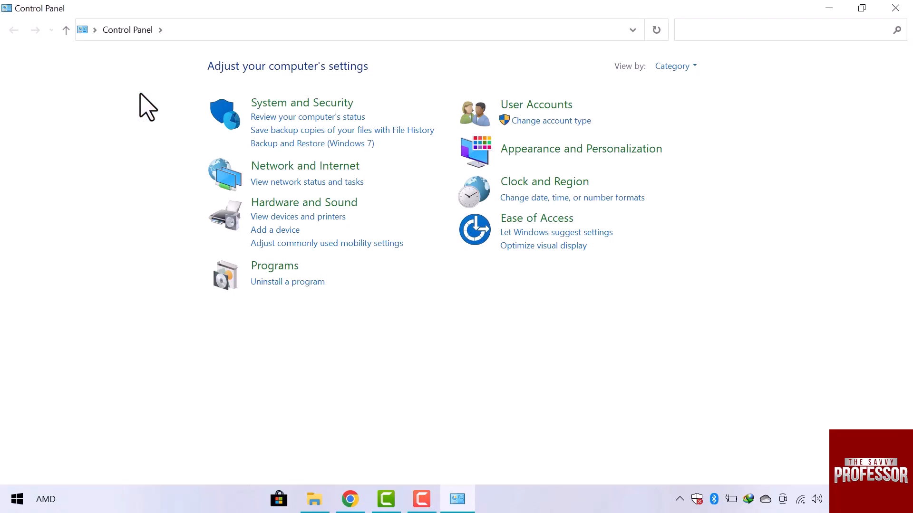
click(757, 30)
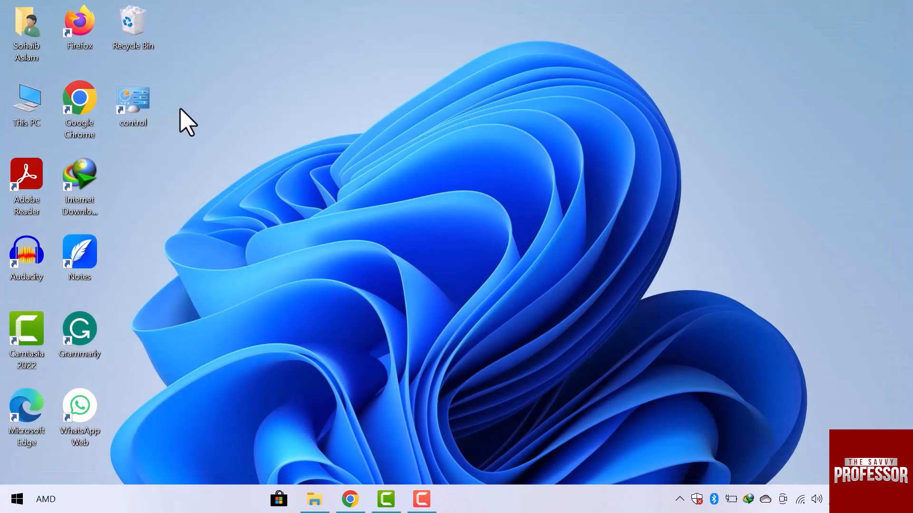
- In the shortcut's Advanced properties, enable Run as administrator and apply
right_click(132, 105)
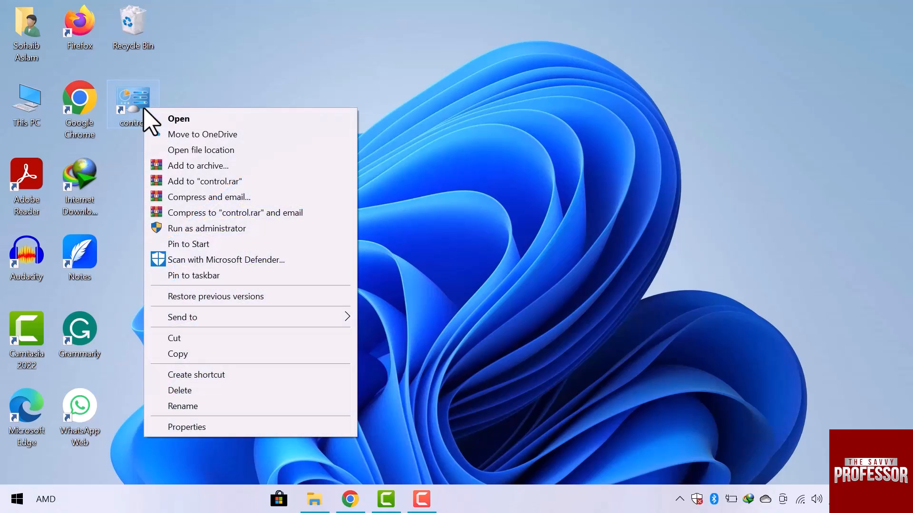
mouse_move(165, 349)
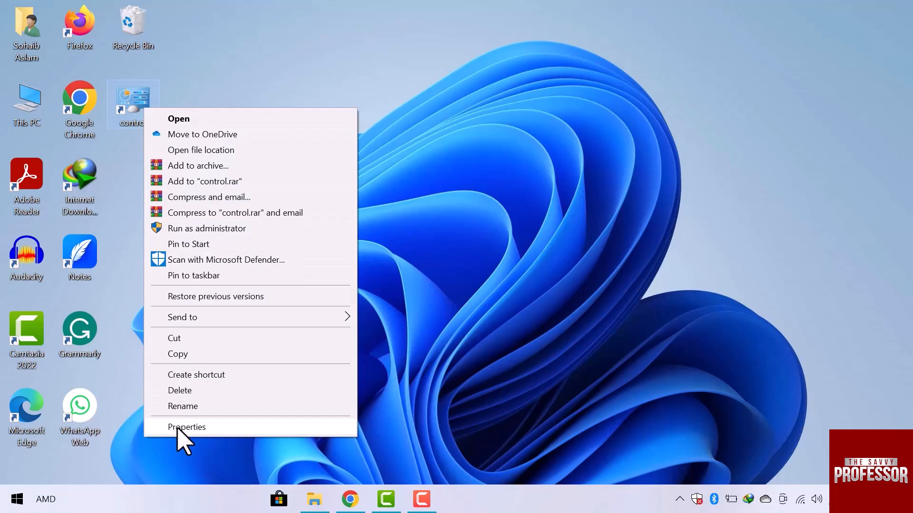
click(186, 427)
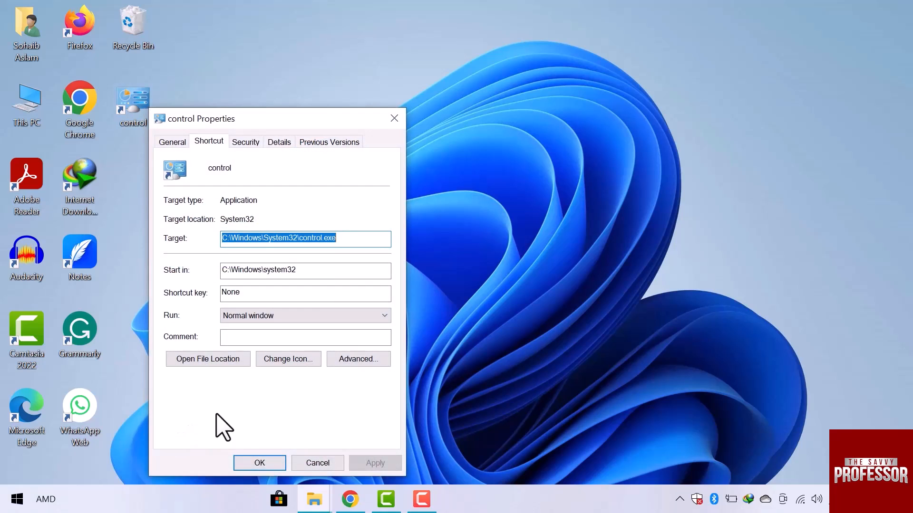
click(359, 358)
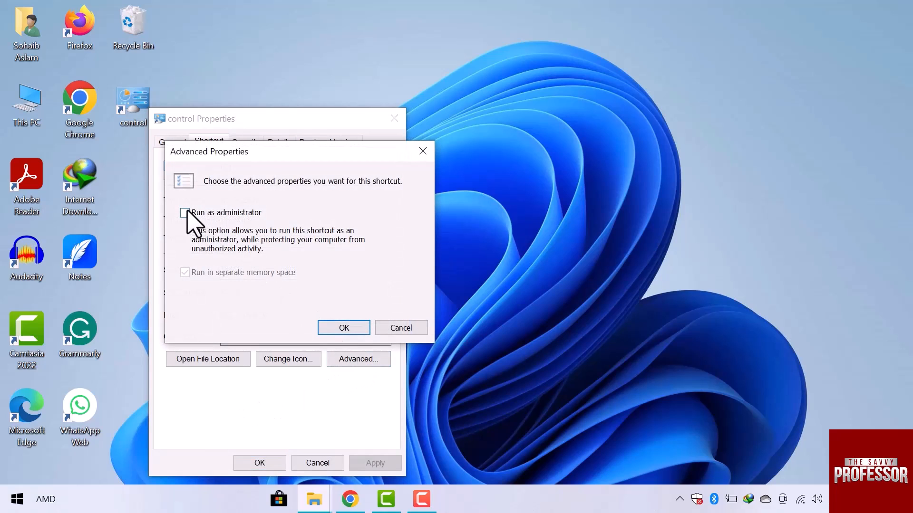
click(184, 212)
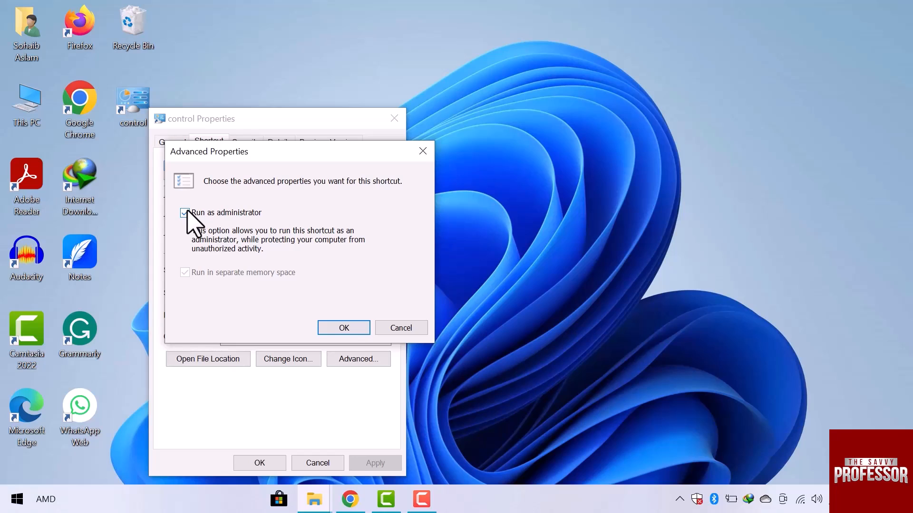
click(343, 327)
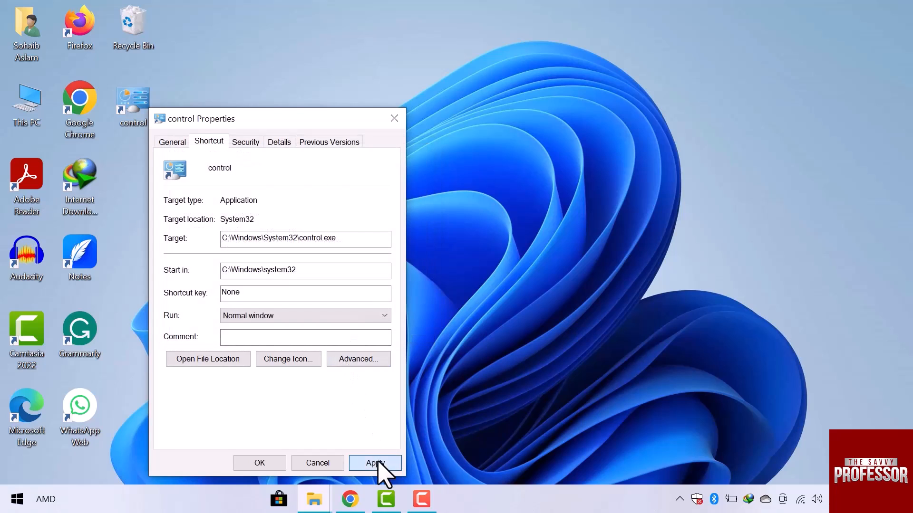
click(375, 463)
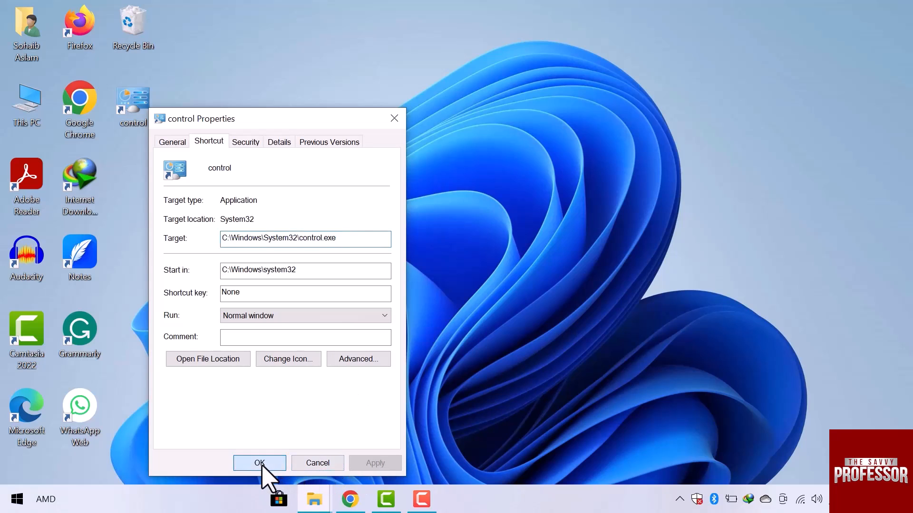
- Close the properties and launch Control Panel from the administrator-enabled shortcut
click(258, 463)
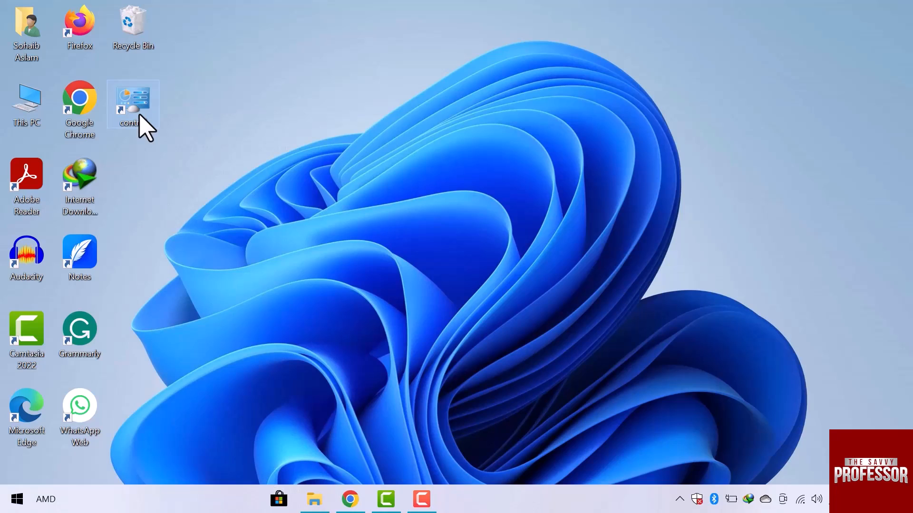
double_click(133, 104)
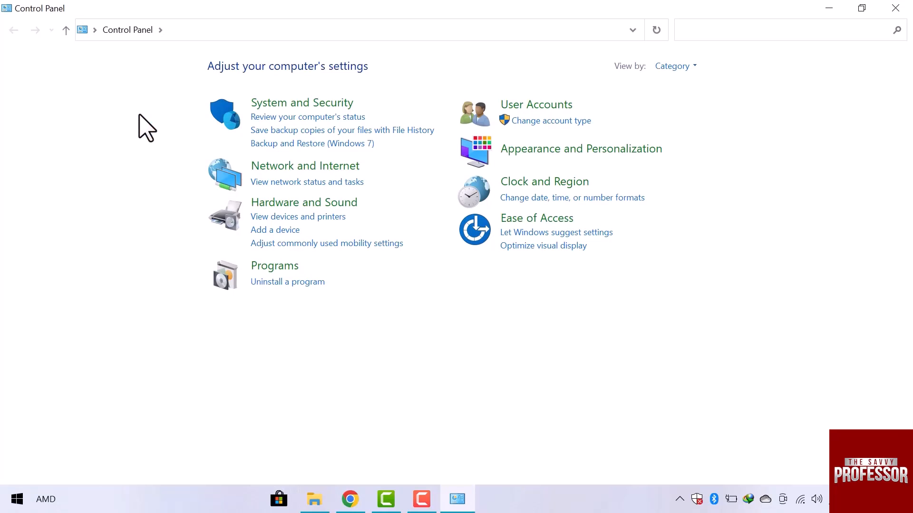